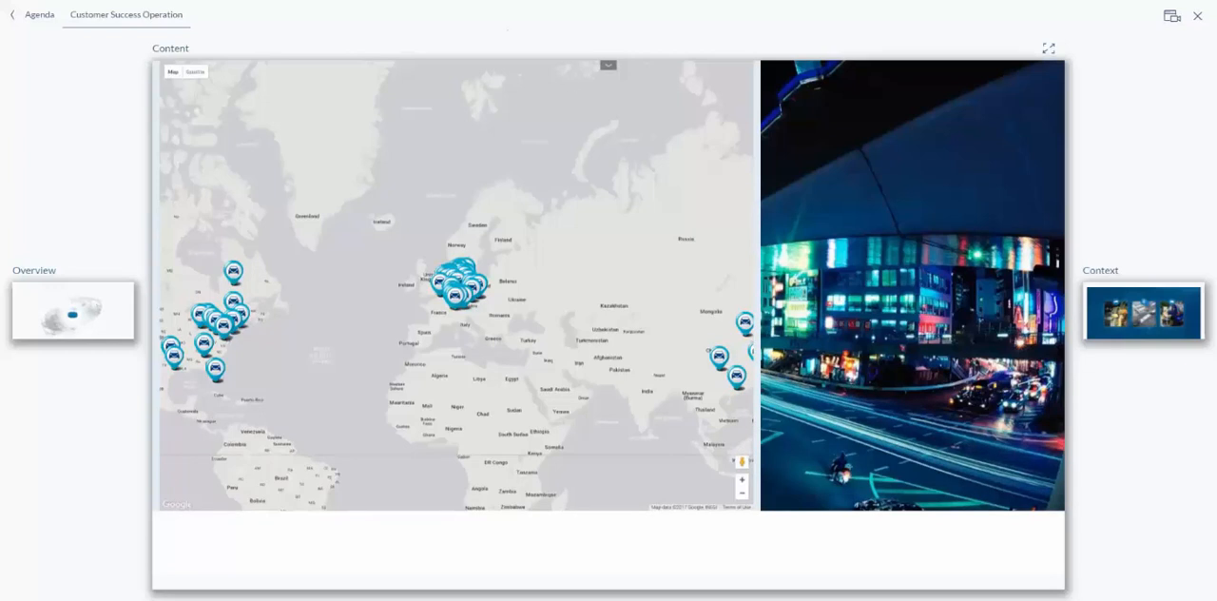
pyautogui.moveTo(1144, 135)
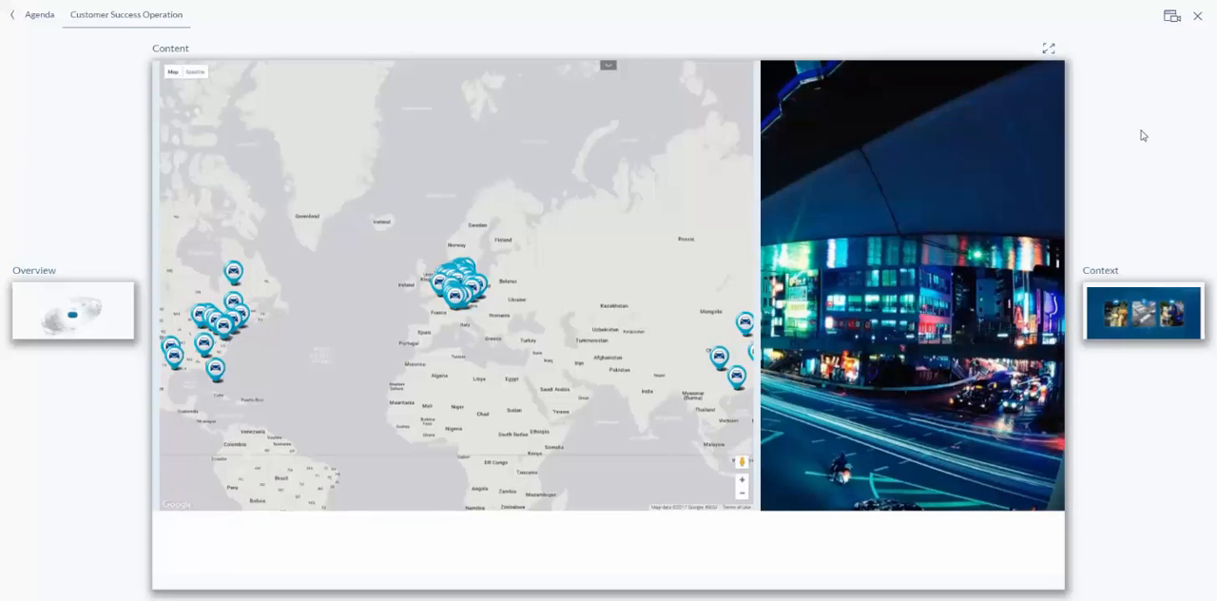